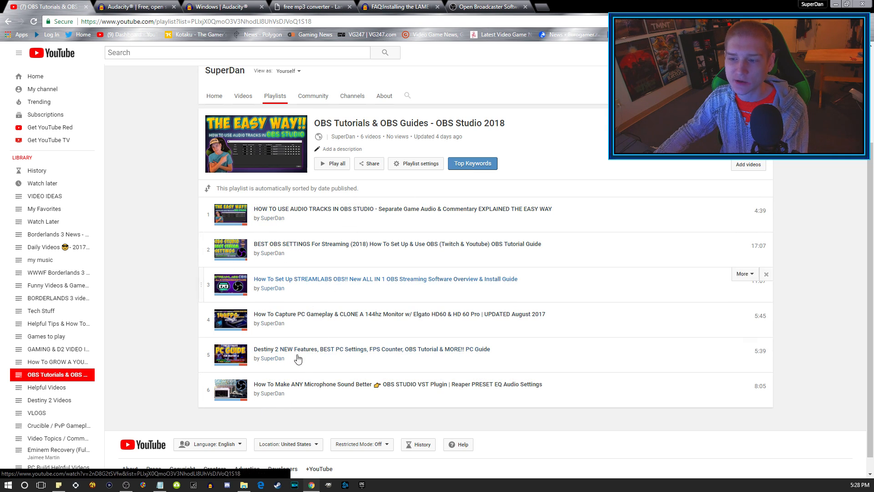
Step: Show the audacityteam.org home page with the Audacity 2.2.1 download link
left_click(134, 7)
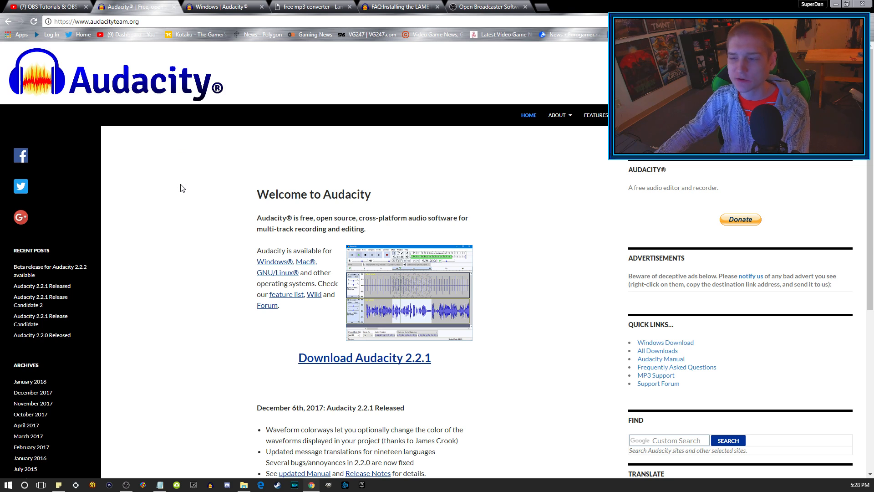
mouse_move(169, 194)
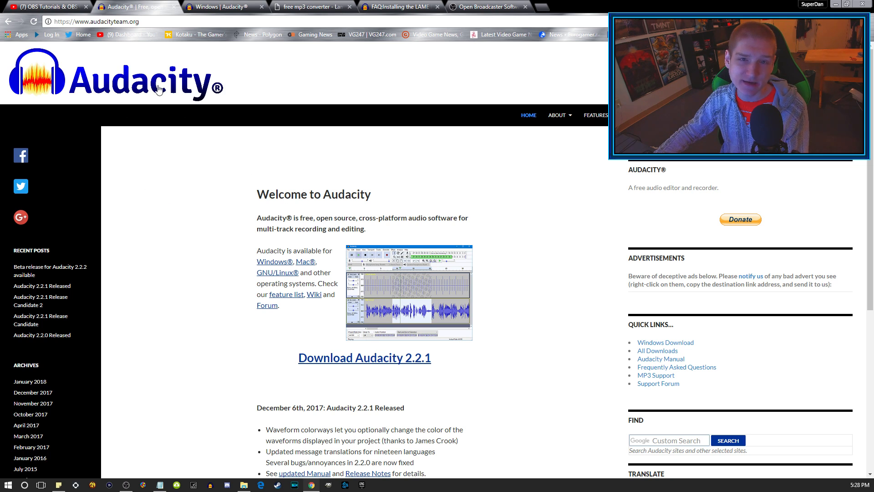
Step: Show the OBS Studio page, then the Audacity FAQ on LAME and FFmpeg installation
left_click(217, 7)
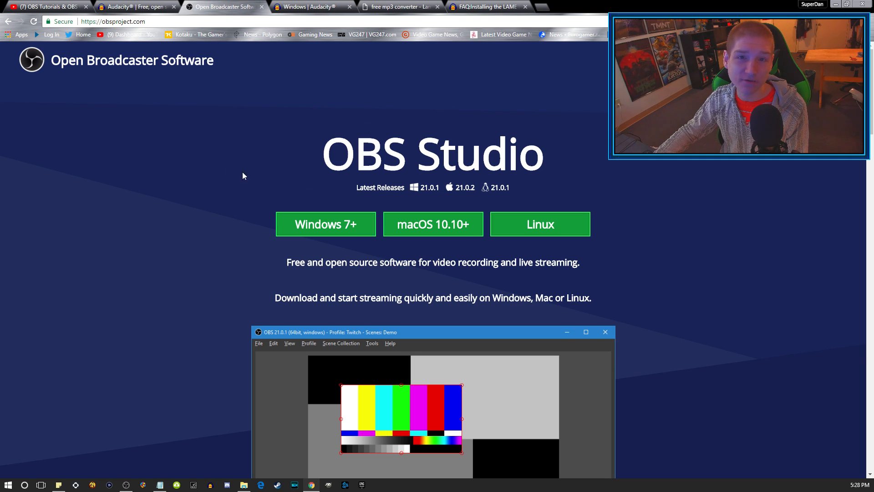
mouse_move(263, 182)
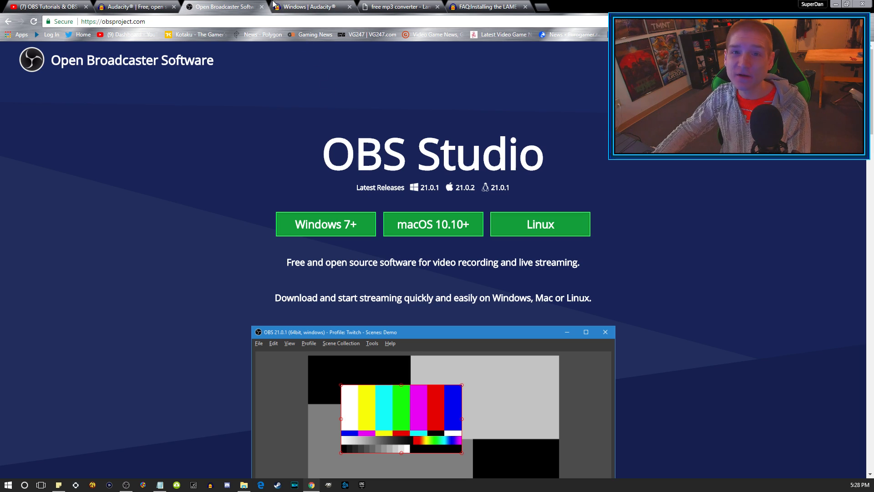
left_click(310, 7)
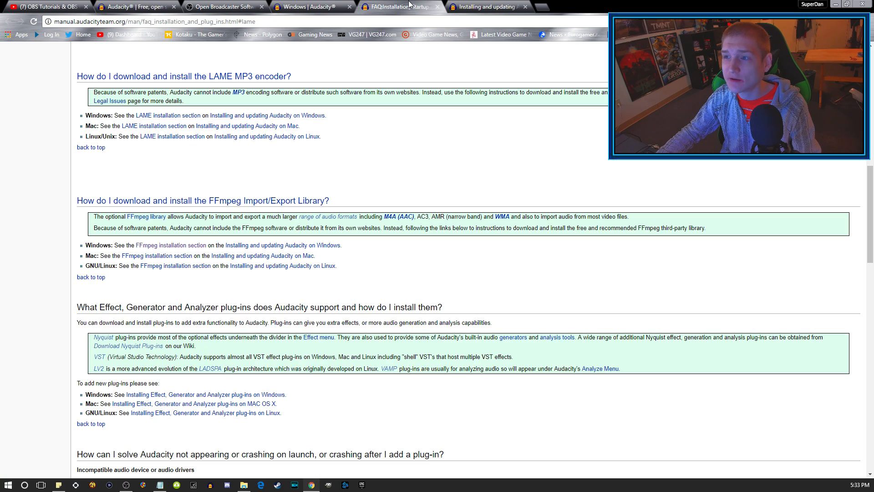
Step: Minimize Chrome so the Windows desktop is visible
left_click(488, 6)
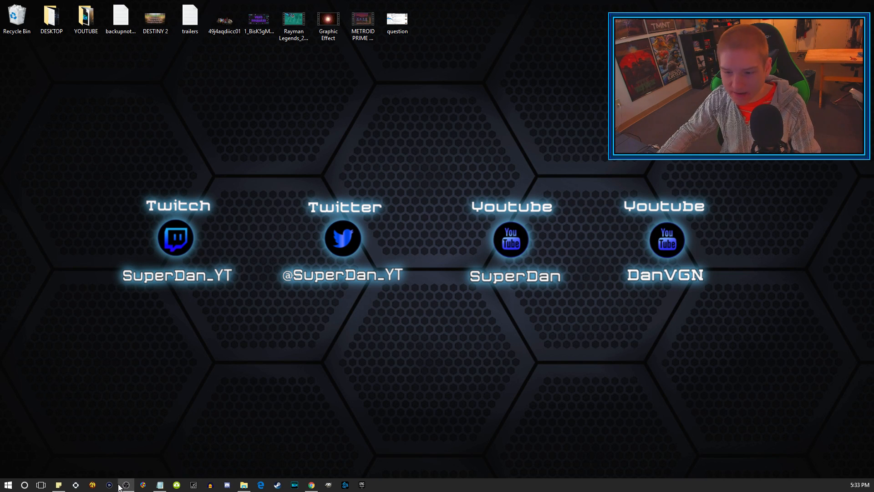
Step: Launch Audacity and browse drive D to the Gameplays folder with the recordings
left_click(193, 484)
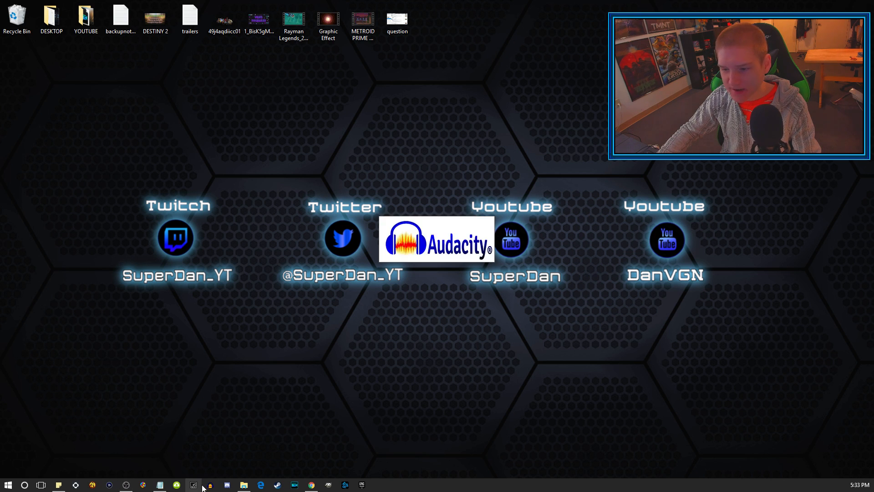
left_click(209, 483)
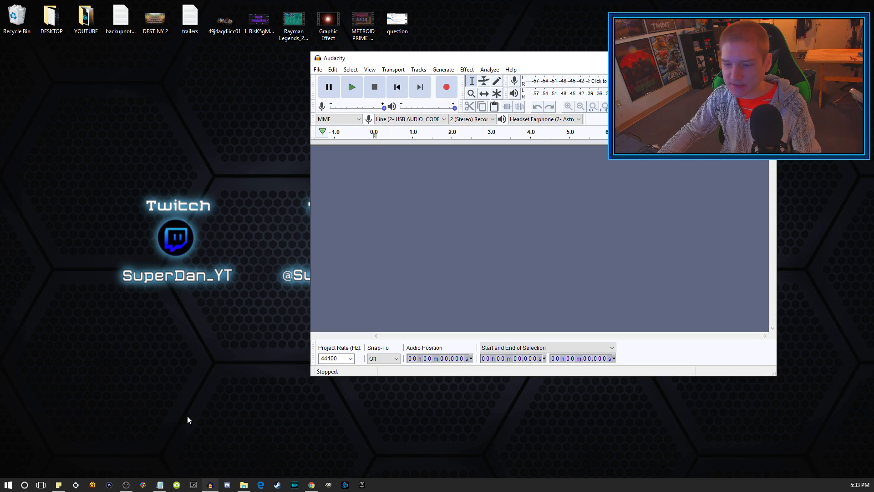
left_click(243, 484)
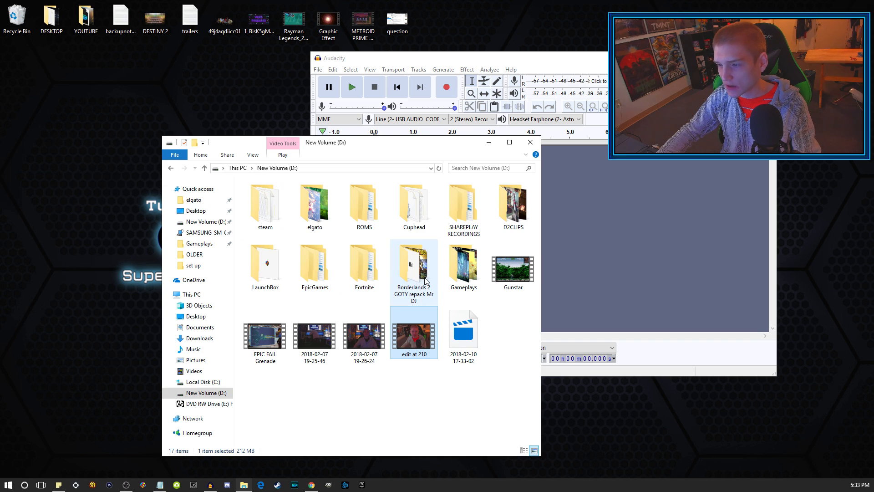
double_click(463, 265)
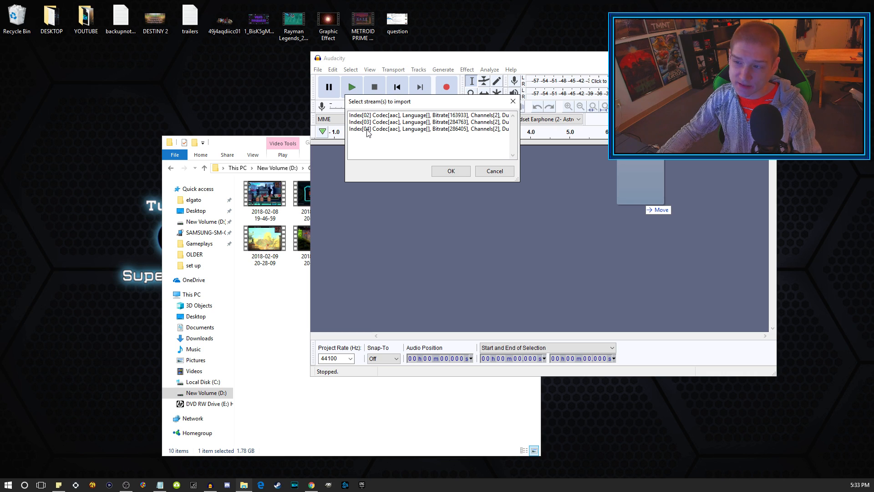
Step: Import the Index[03] AAC stream of dumb part 1 as a stereo track
left_click(429, 121)
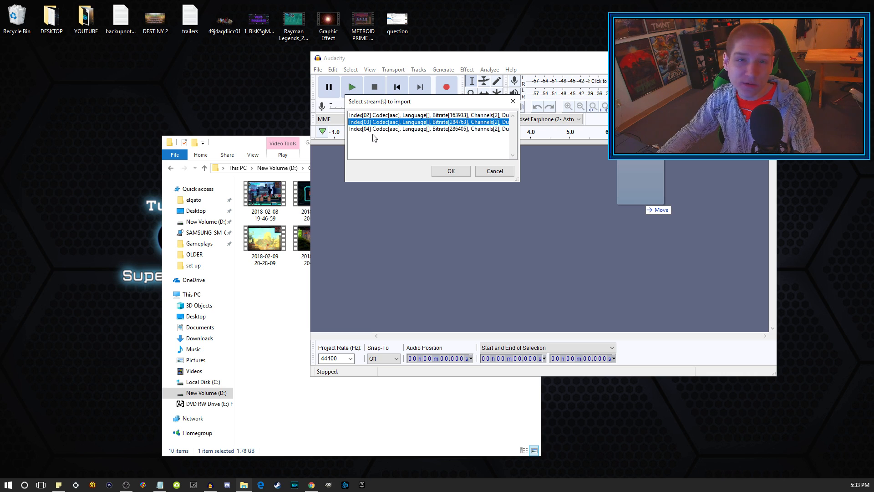
mouse_move(402, 161)
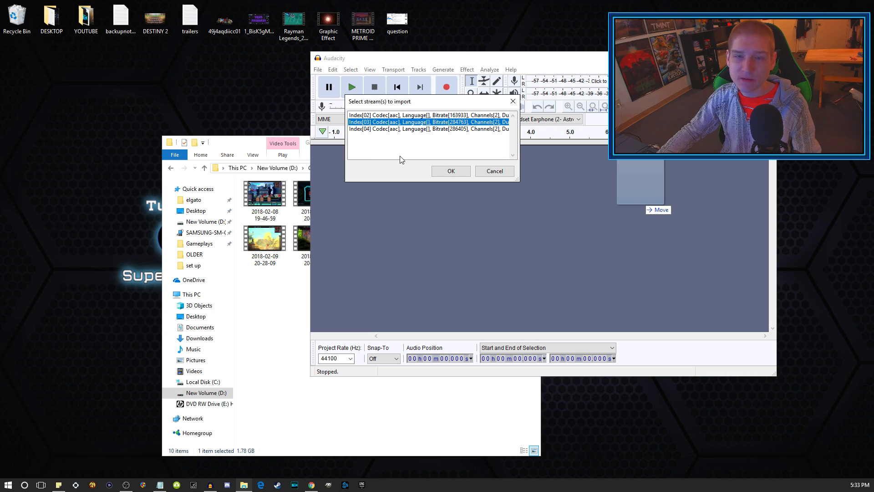
left_click(450, 172)
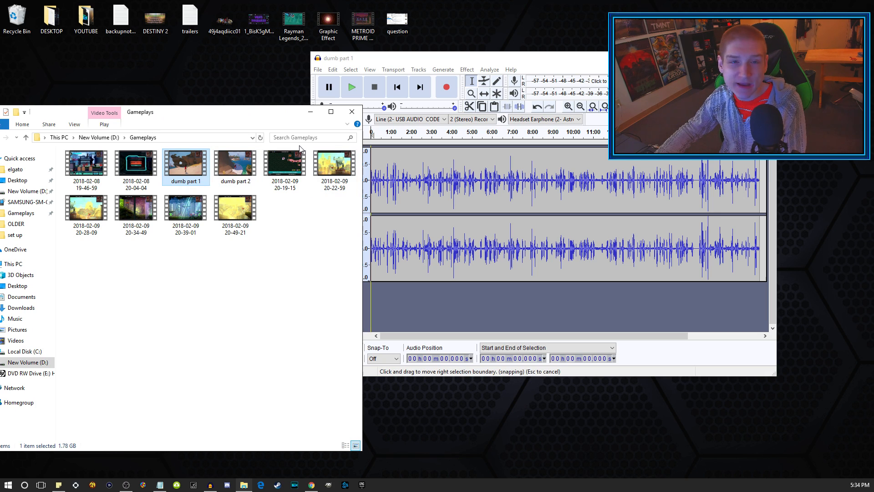
Step: Start an MP3 export via File > Save Other > Export as MP3
left_click(317, 70)
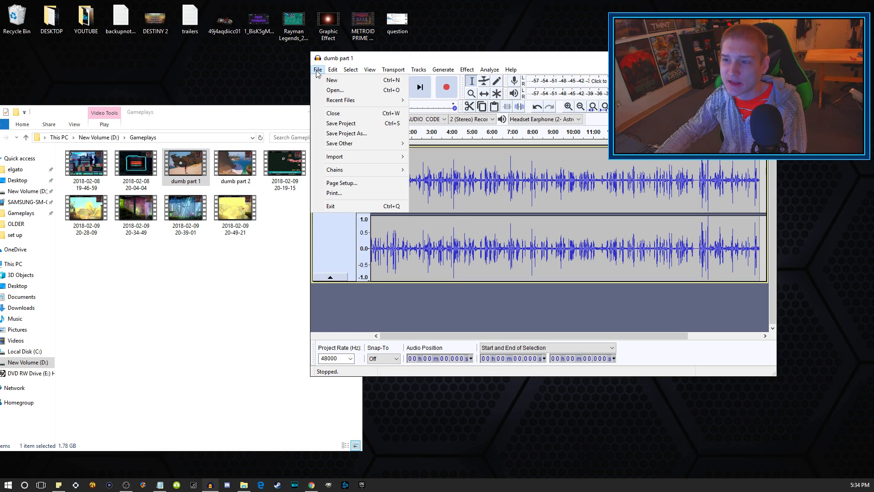
left_click(339, 142)
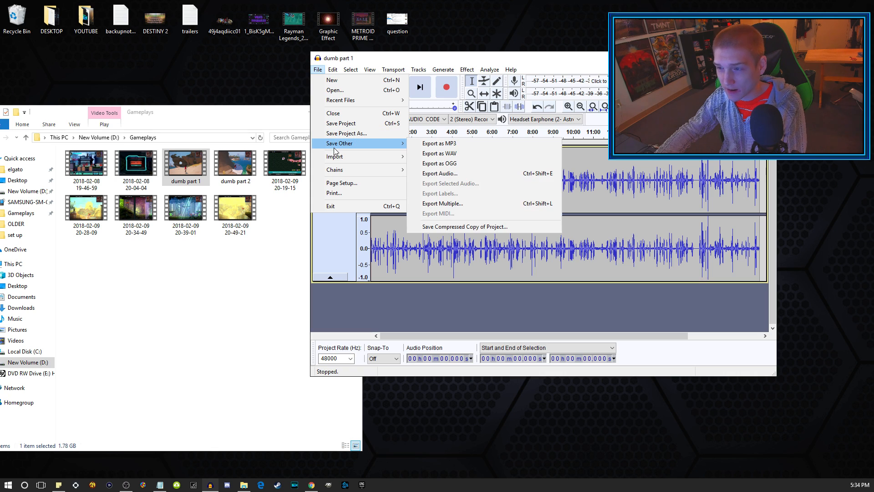
mouse_move(439, 143)
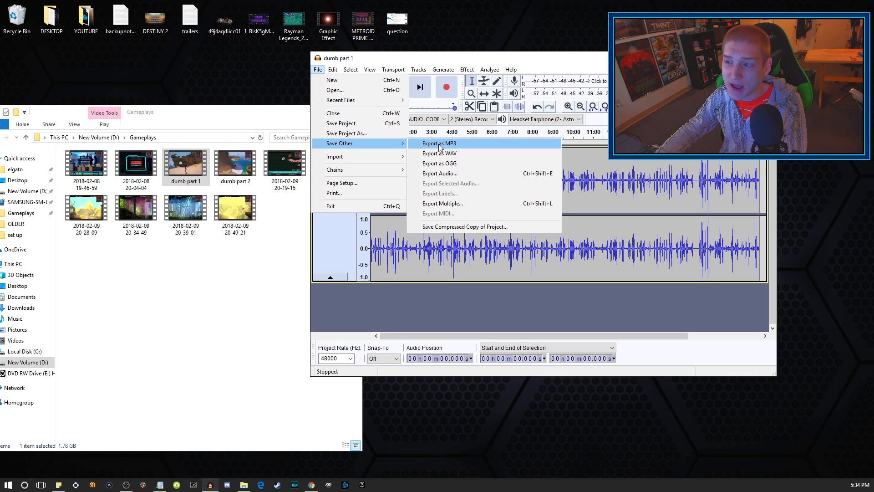
left_click(439, 143)
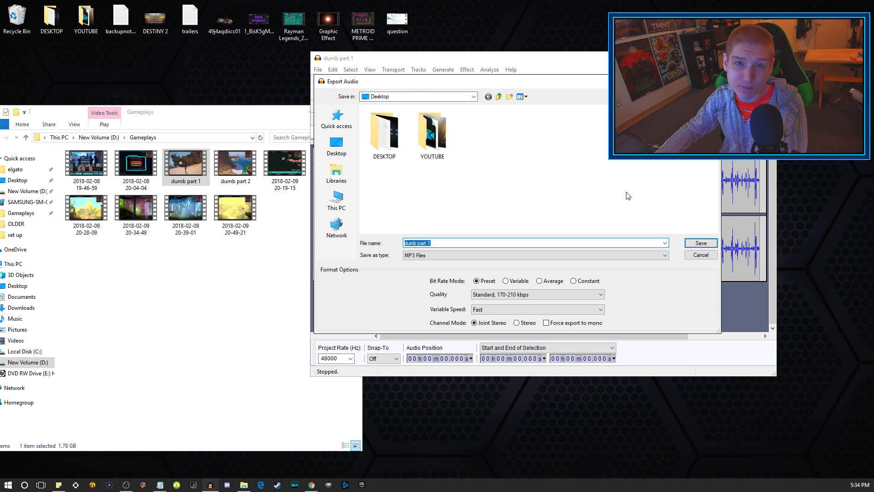
mouse_move(591, 188)
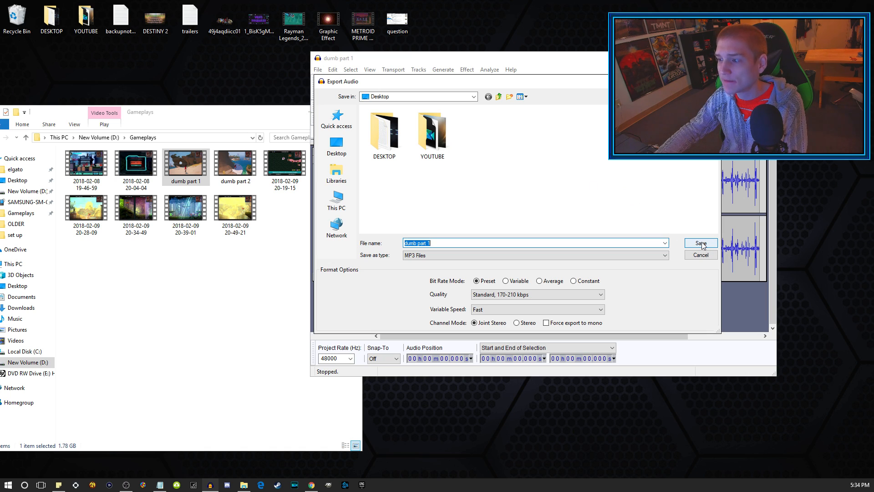
mouse_move(336, 145)
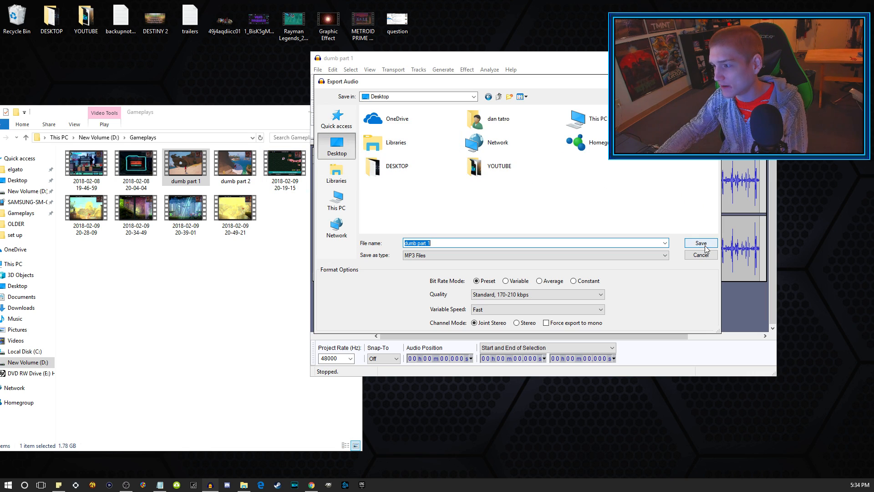
Step: Save dumb part 1 as MP3 on the Desktop with empty metadata tags
left_click(700, 242)
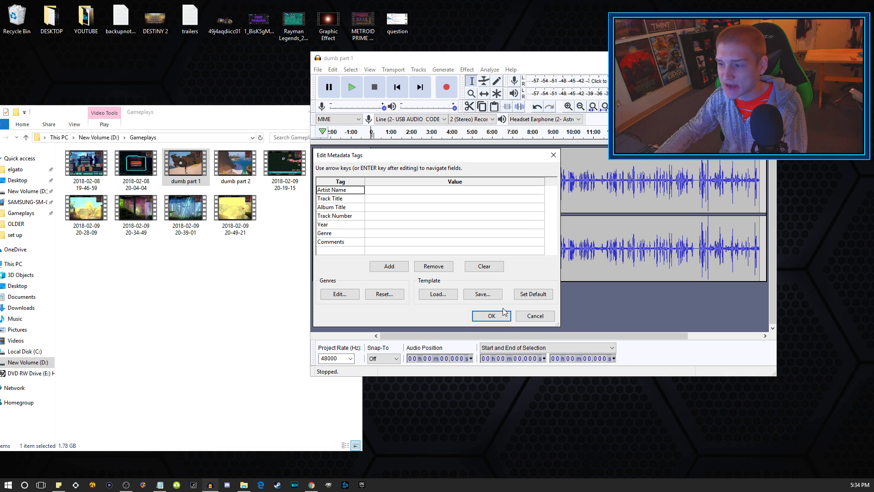
left_click(491, 316)
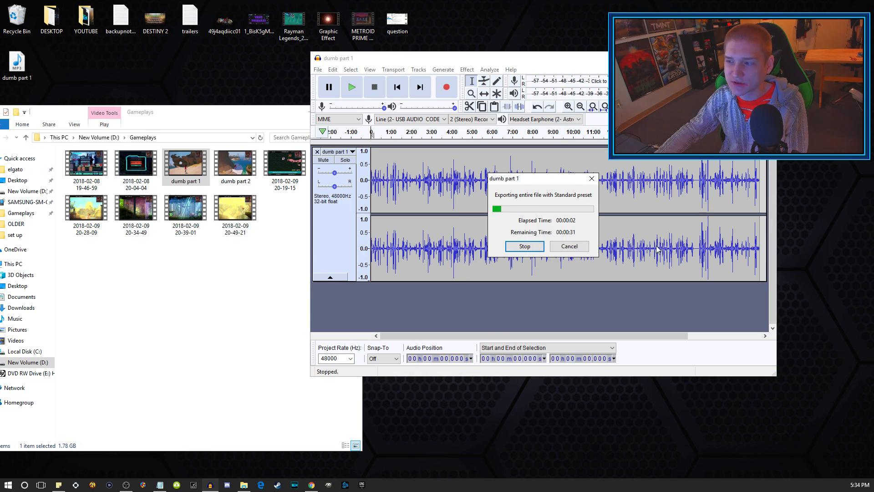
mouse_move(780, 441)
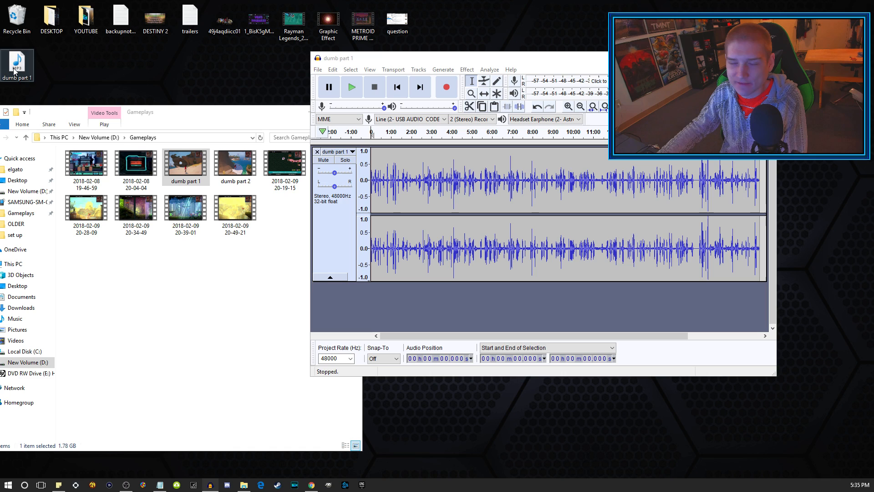
double_click(18, 61)
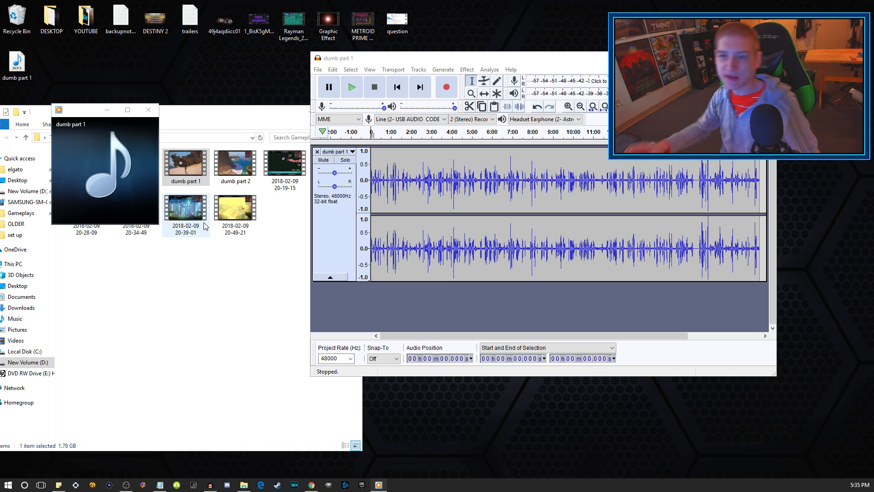
mouse_move(149, 110)
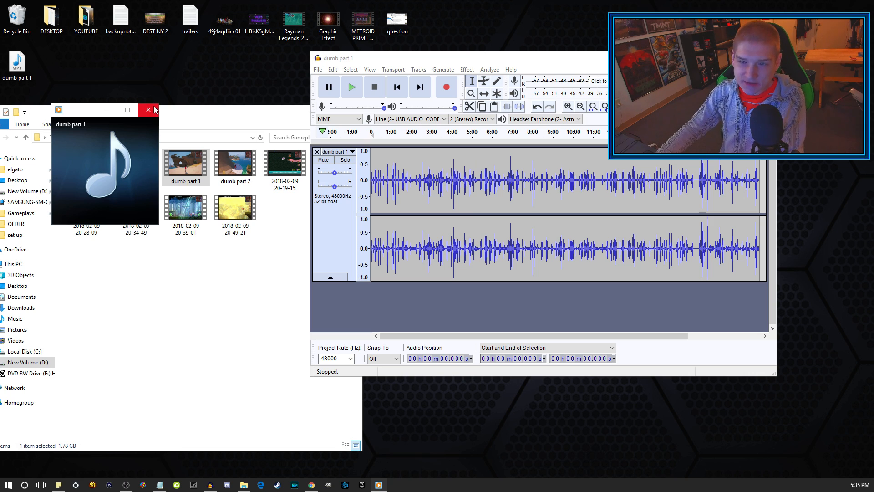
left_click(148, 109)
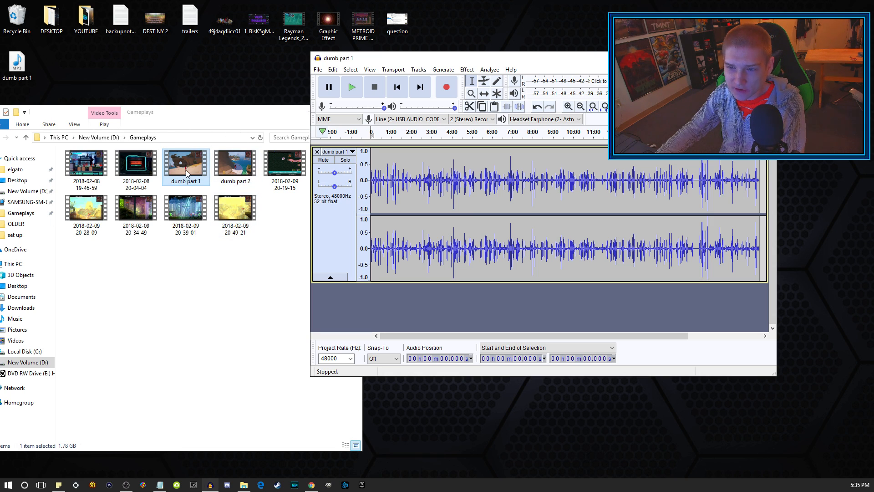